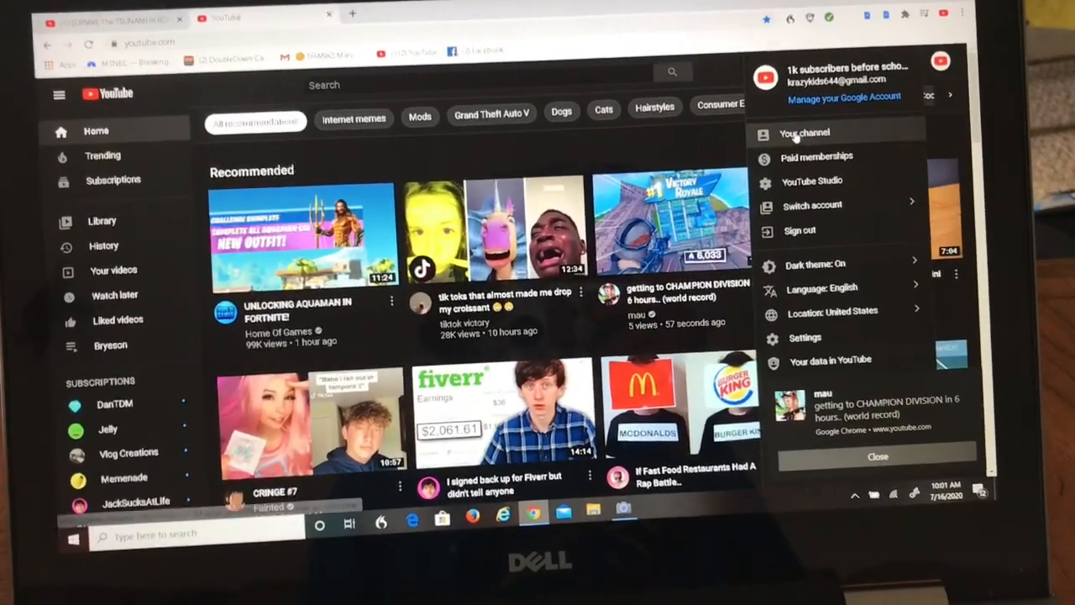
Go to your own channel page from the profile avatar menu
click(803, 132)
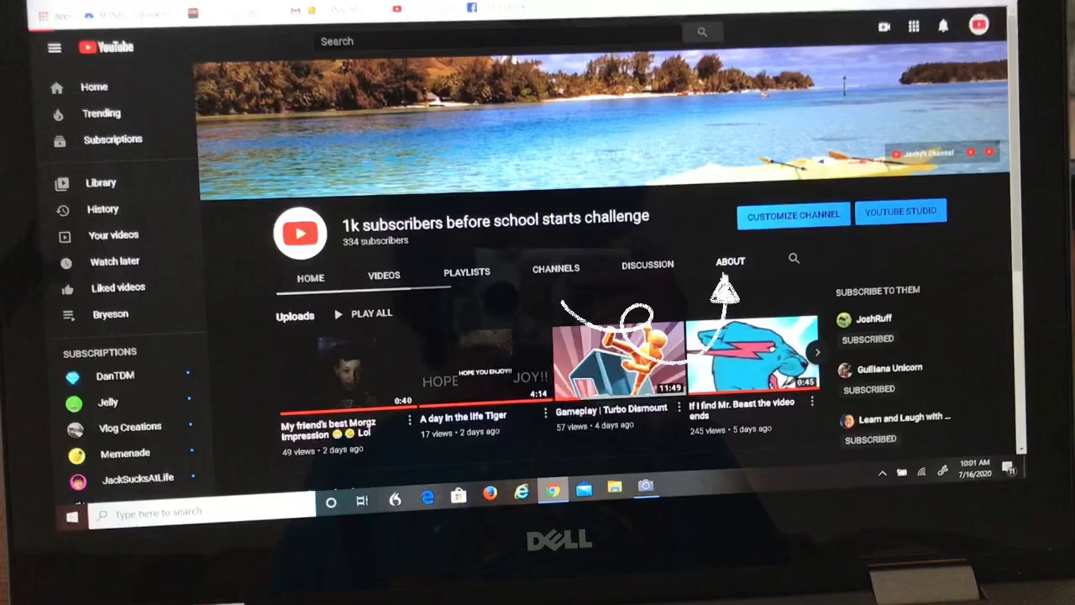
Show the About tab and scroll through the description, join date and view count
click(730, 261)
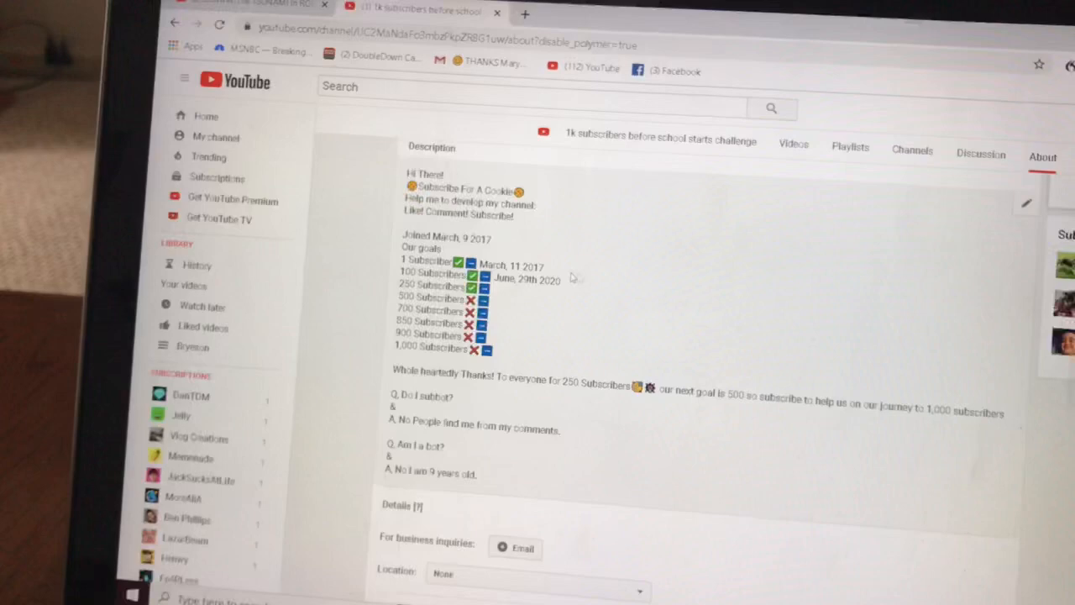
scroll(up, 3)
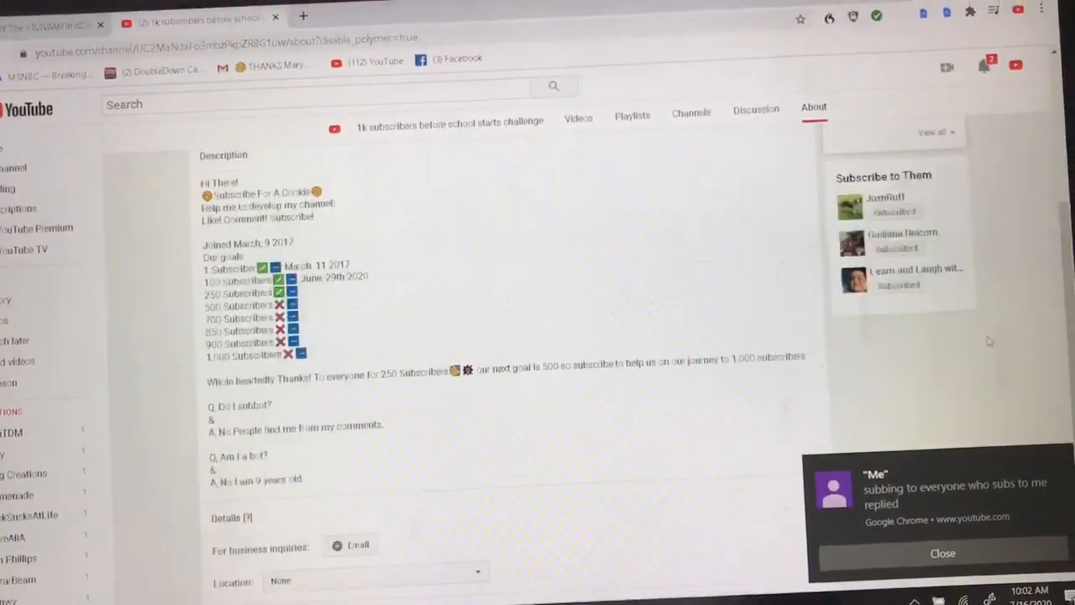
scroll(up, 3)
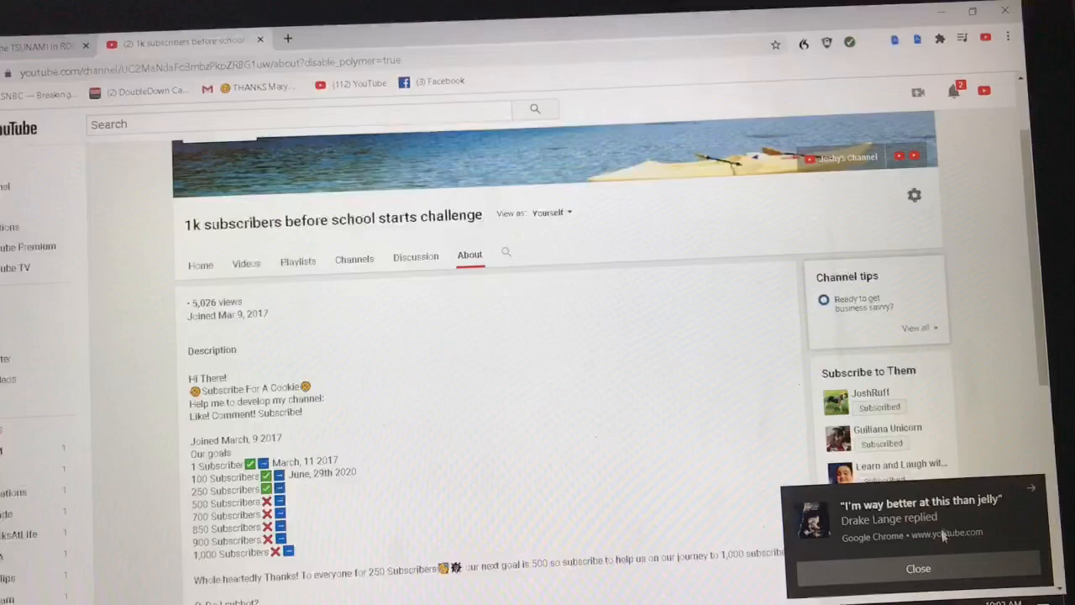
click(918, 569)
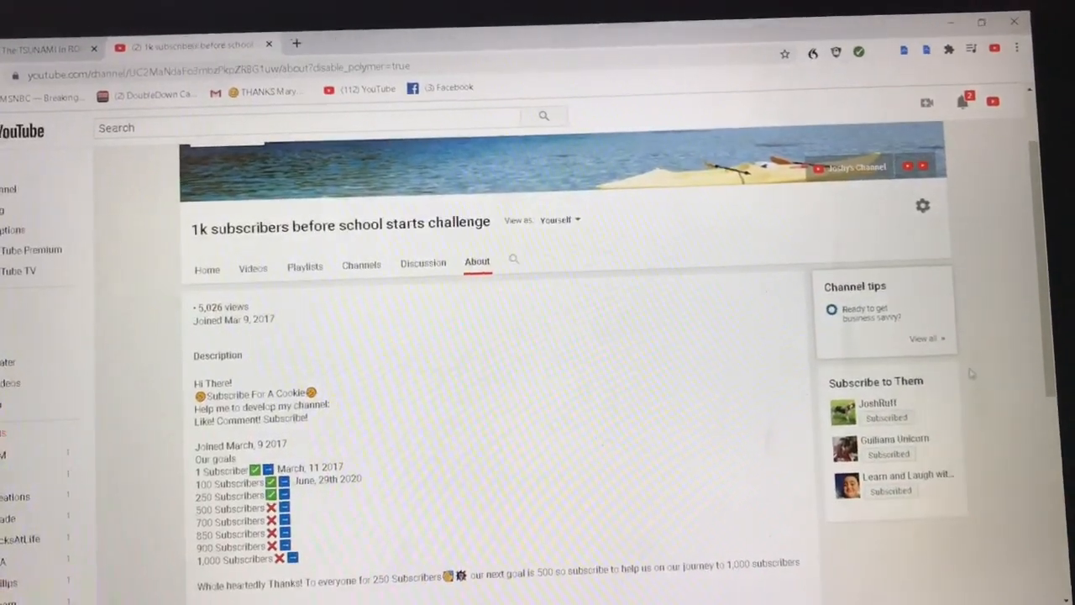
click(945, 373)
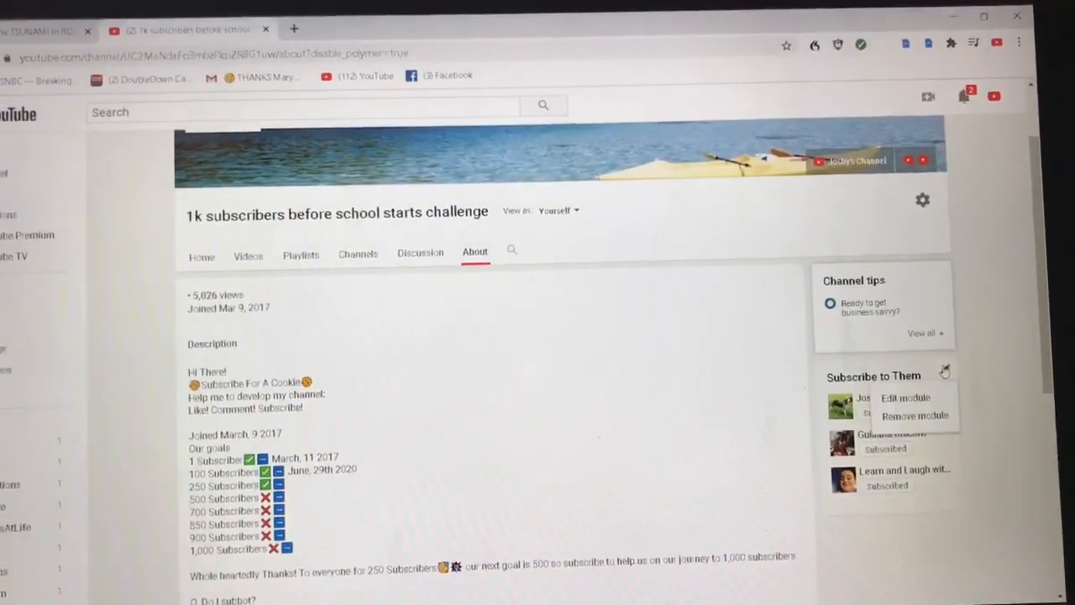
click(906, 397)
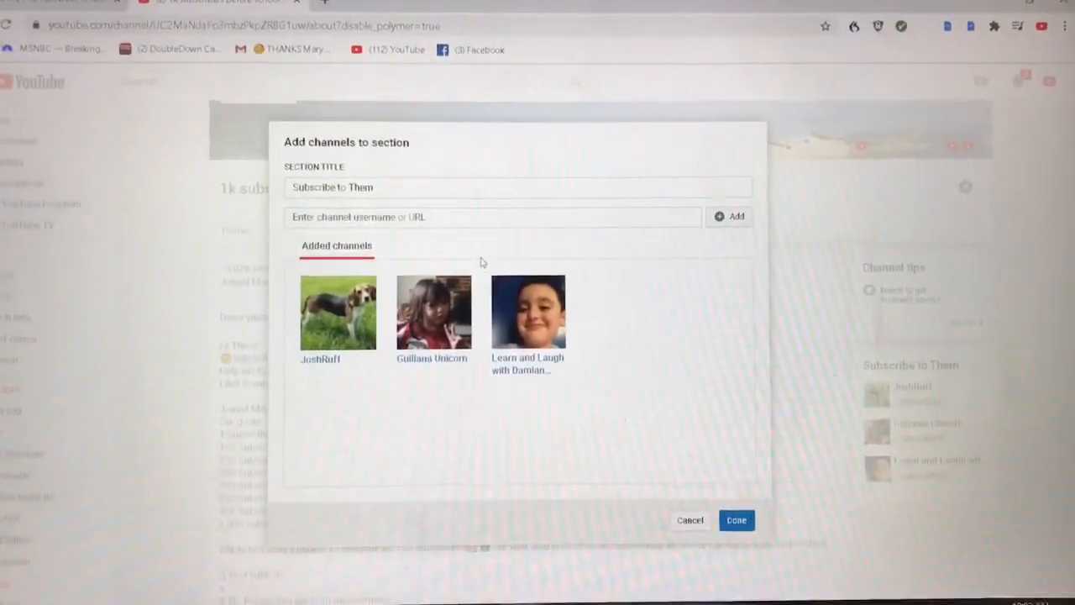
click(735, 520)
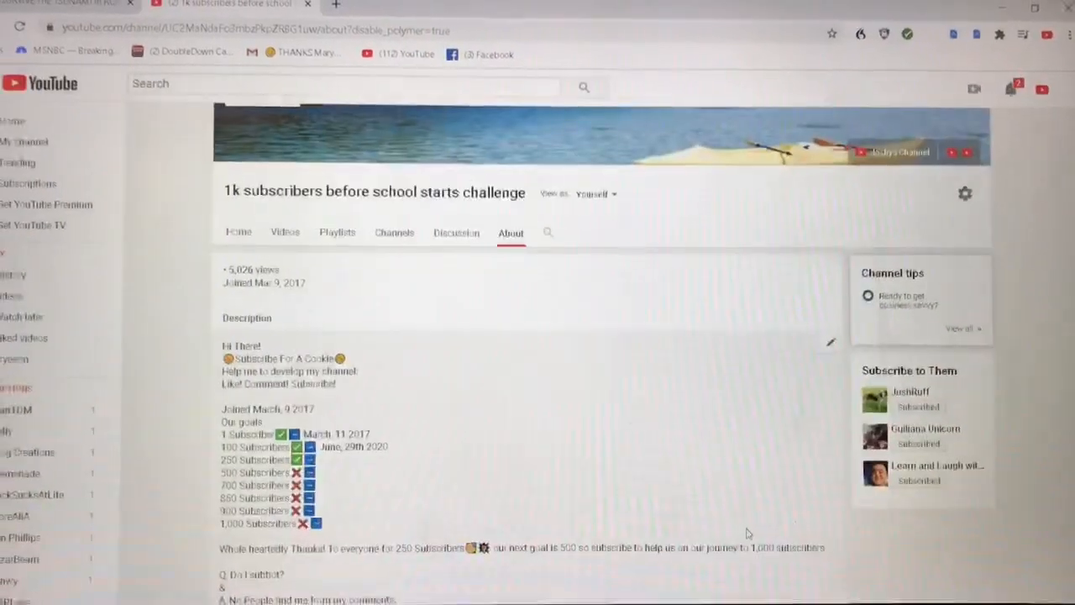
scroll(down, 3)
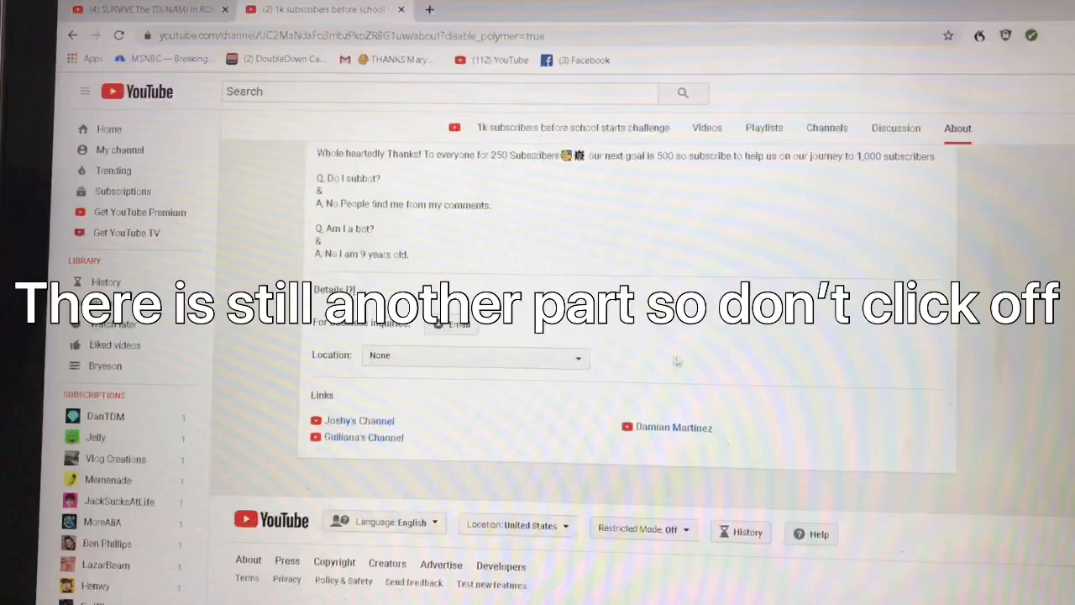
scroll(up, 3)
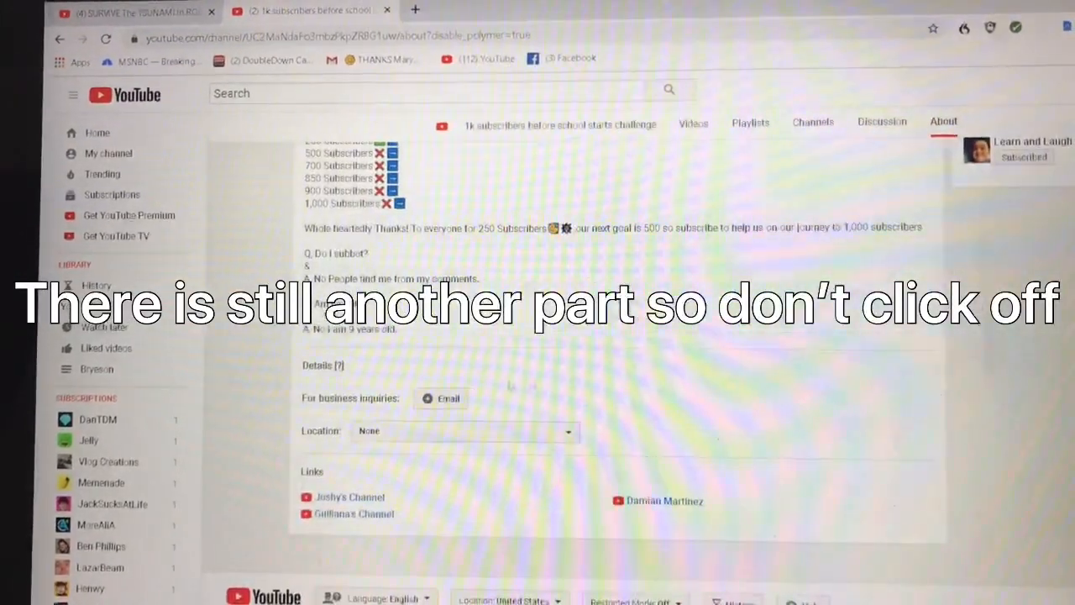
scroll(down, 3)
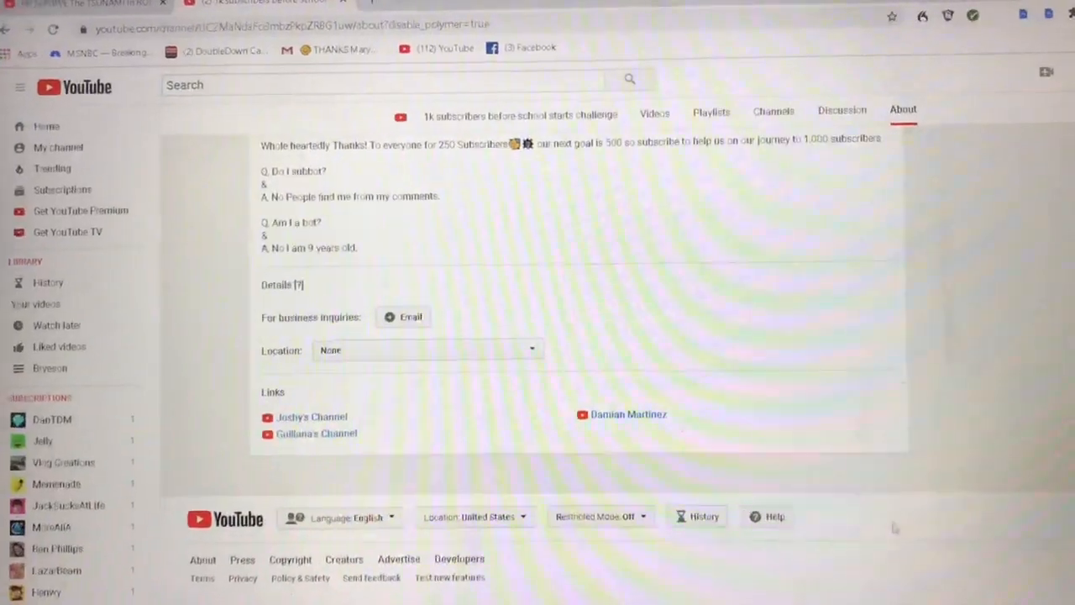
scroll(up, 3)
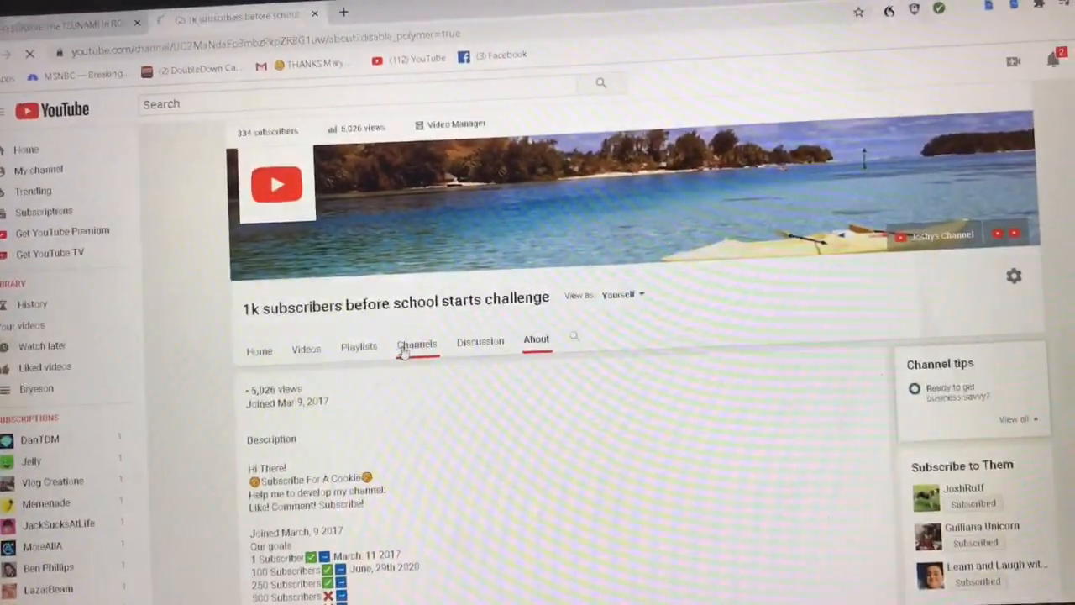
Switch to the Channels tab showing Subscribe to Them and Subscriptions
click(416, 344)
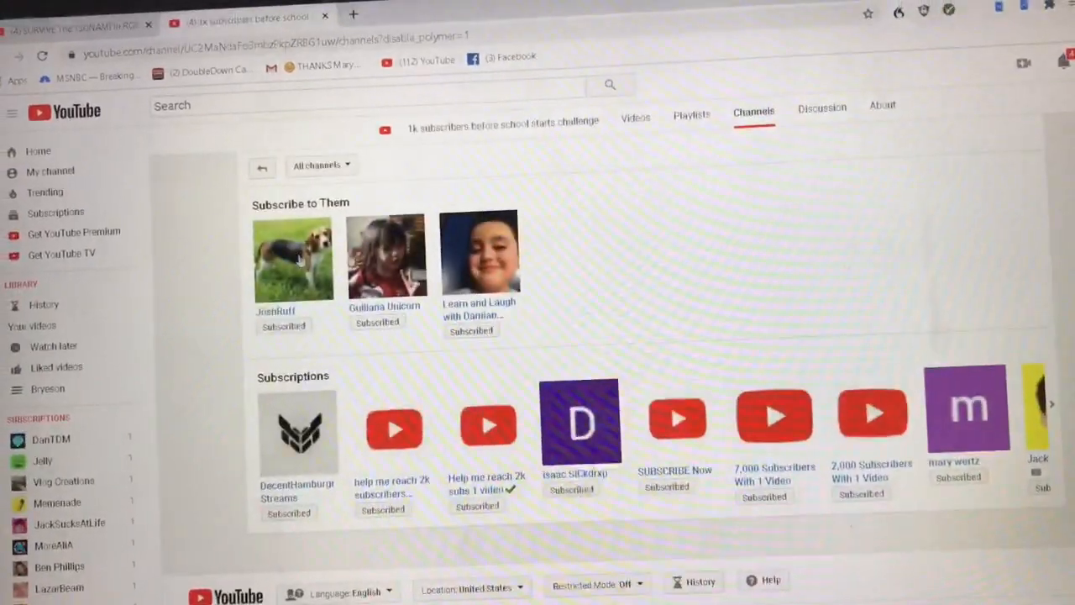
scroll(up, 3)
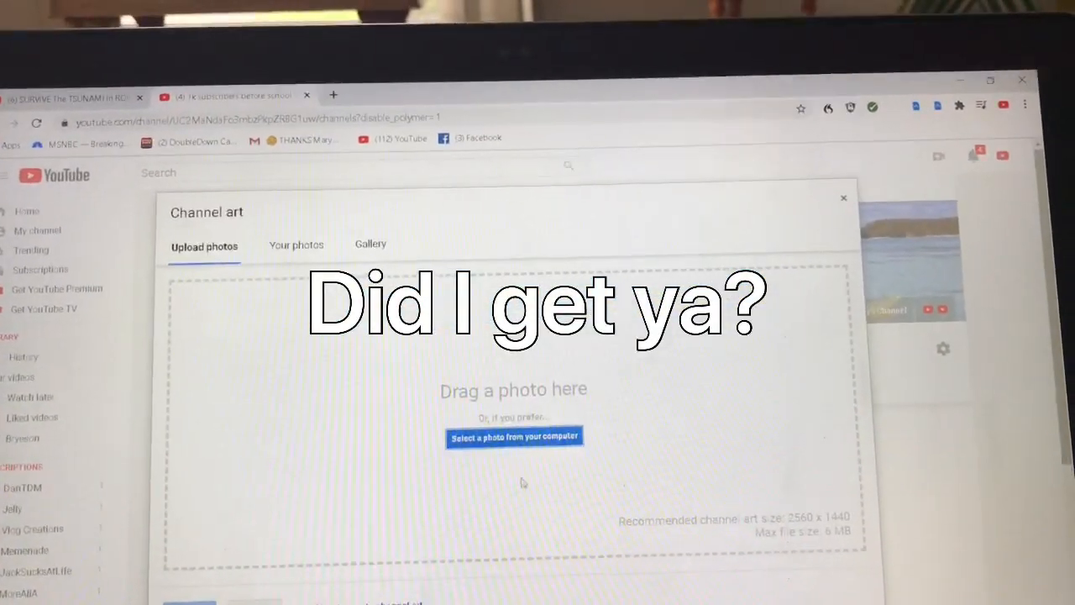
Browse the computer and pick the CHANNEL ART image file, leaving the beach banner unchanged
click(514, 437)
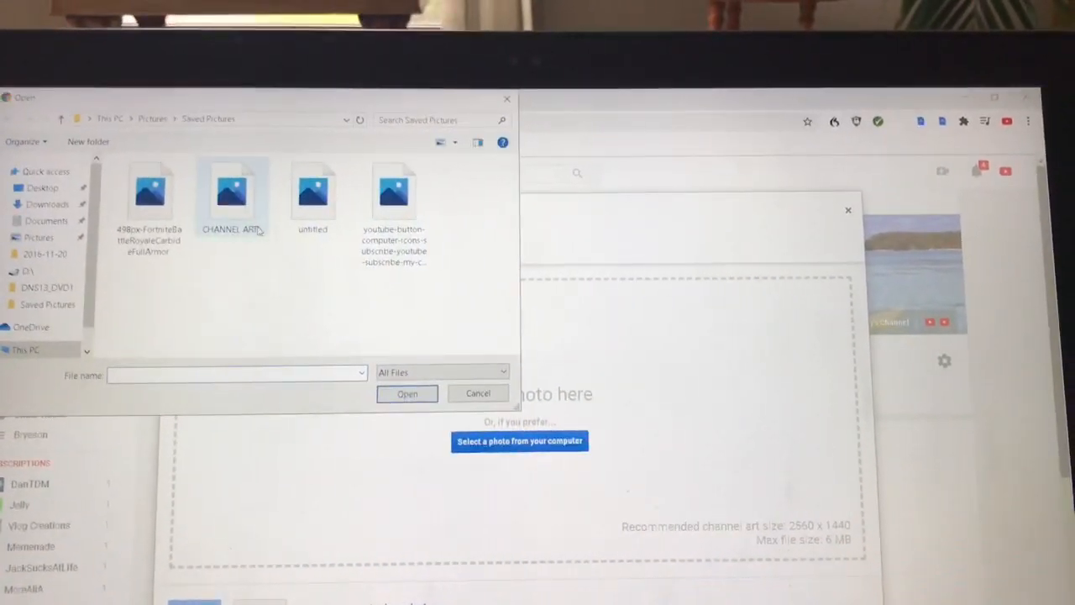
click(407, 393)
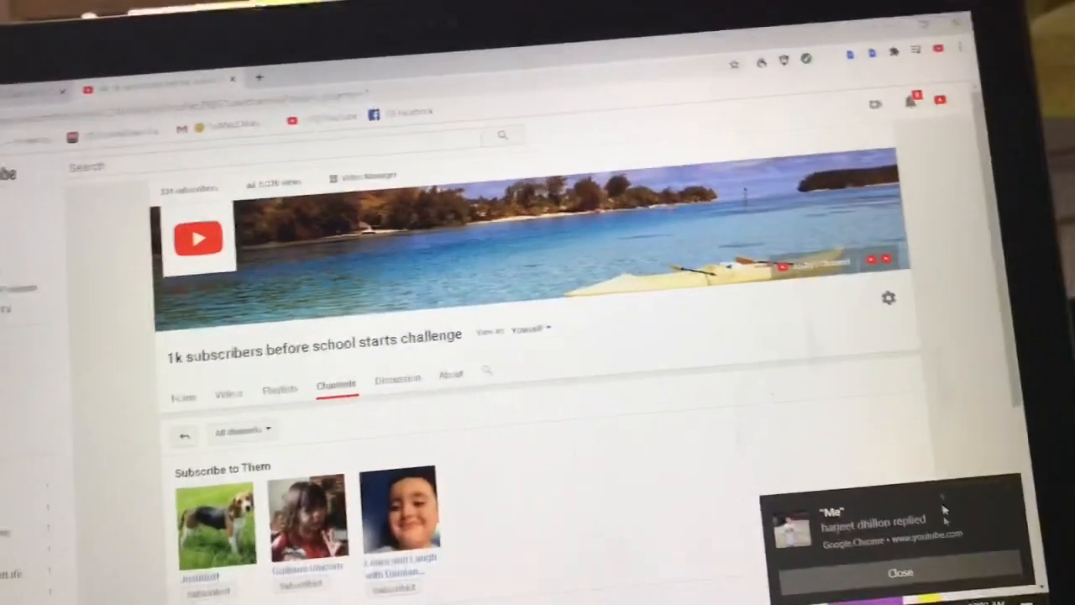
Reopen the channel art editor, browse Your photos, then close it keeping the beach banner
click(900, 572)
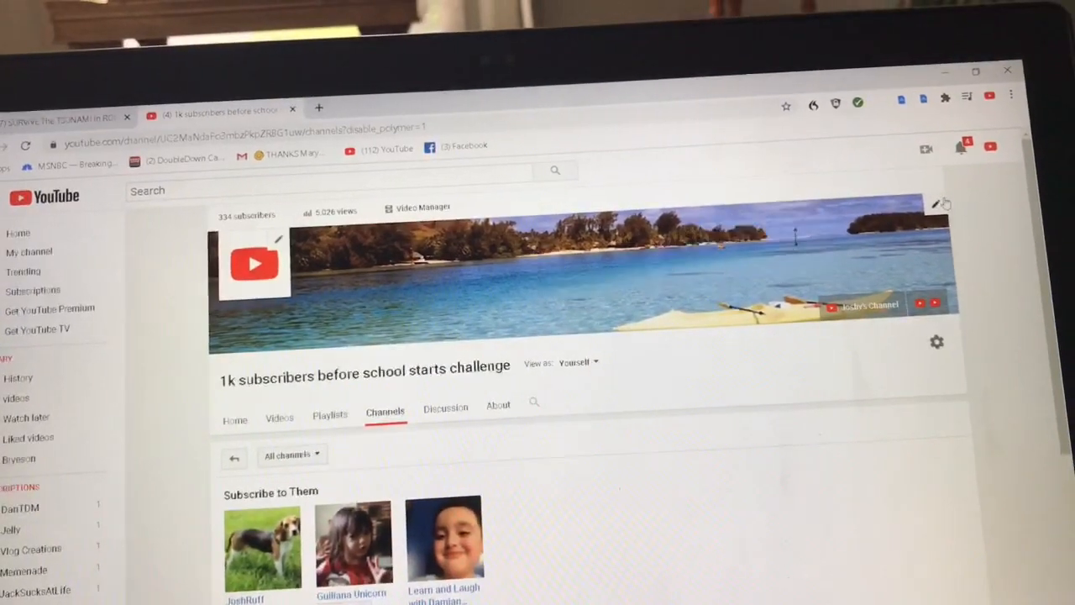
click(940, 204)
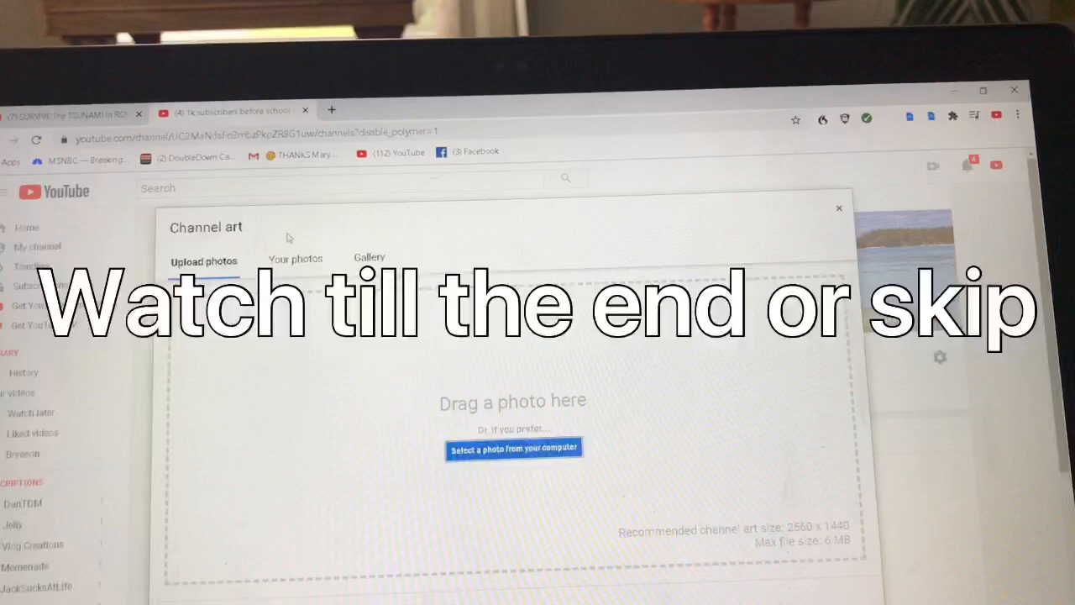
click(295, 258)
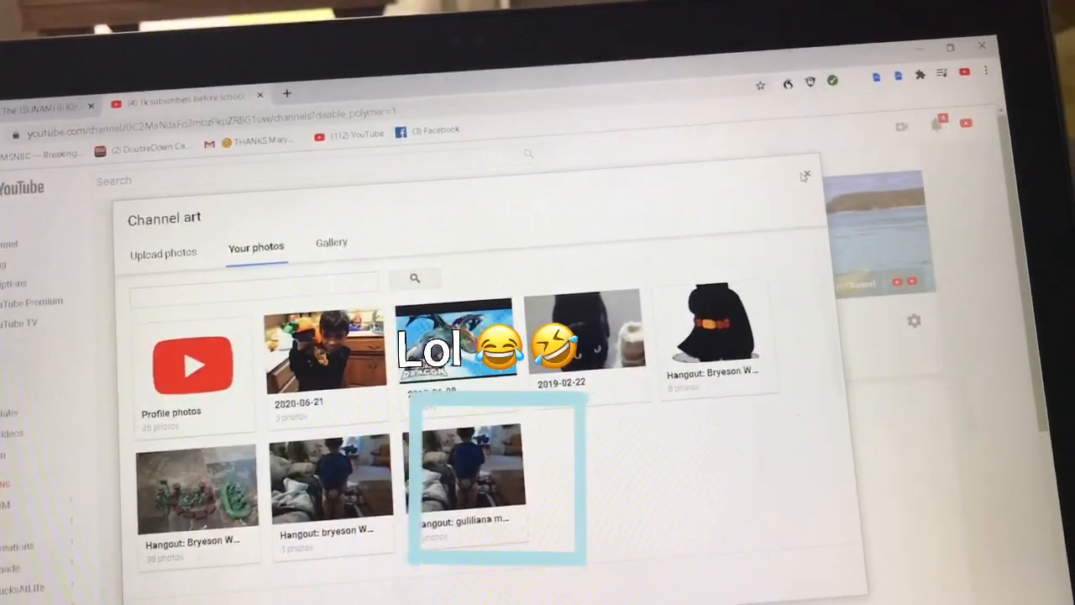
click(804, 177)
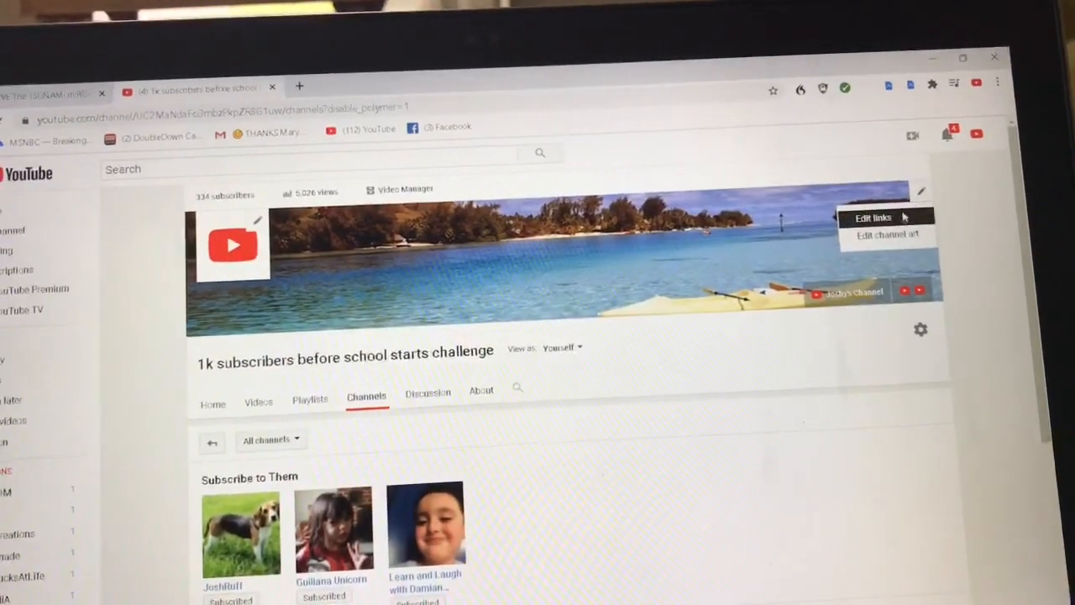
Review the three custom channel links and URLs, then save them with Done
click(874, 217)
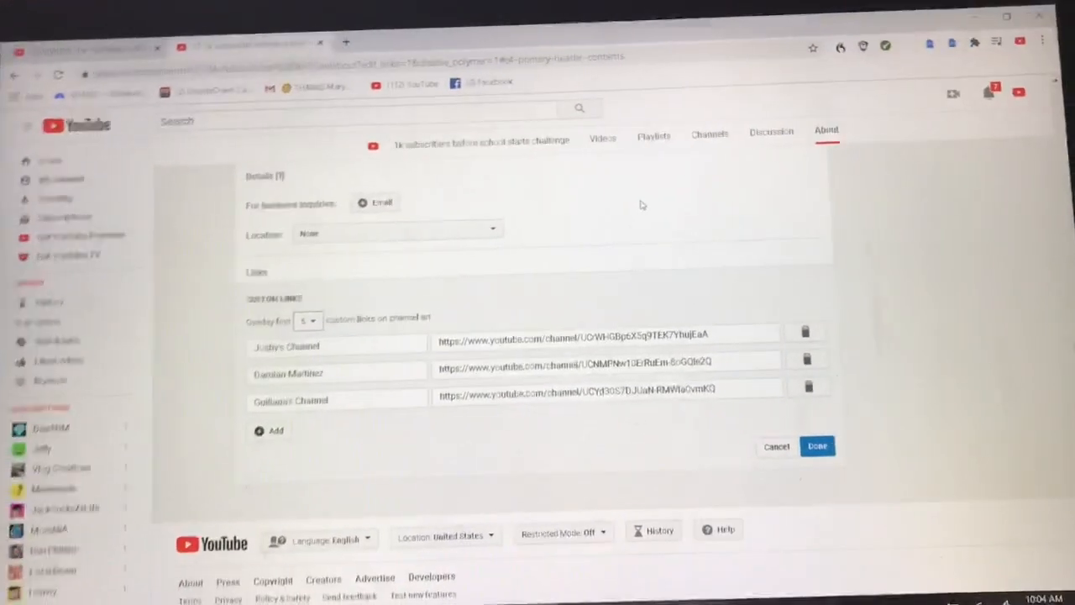
click(816, 446)
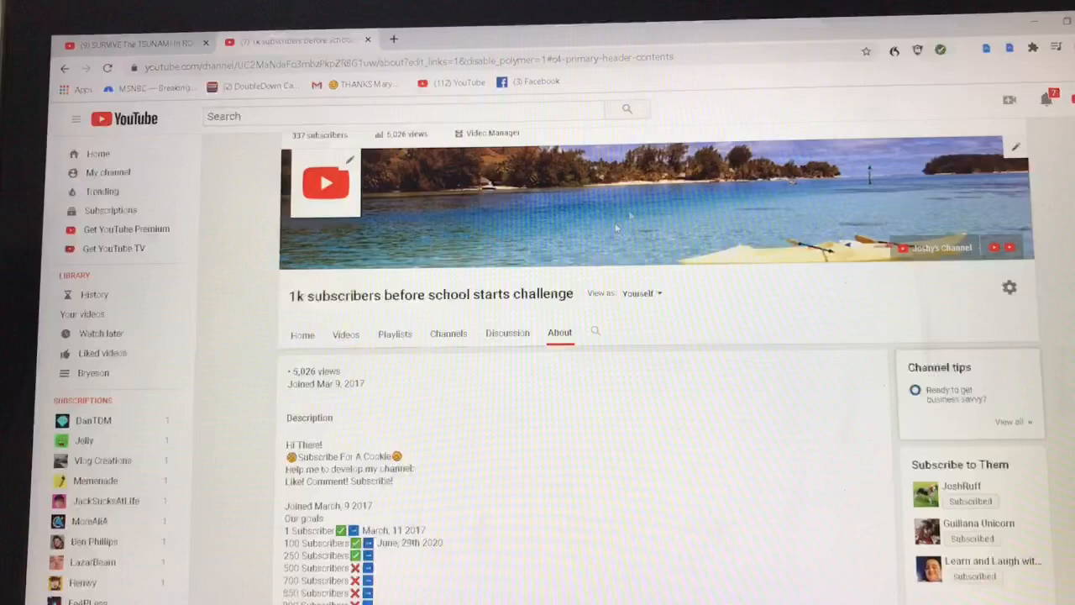
Show the Discussion tab and view its two comments, including Kire's
click(507, 333)
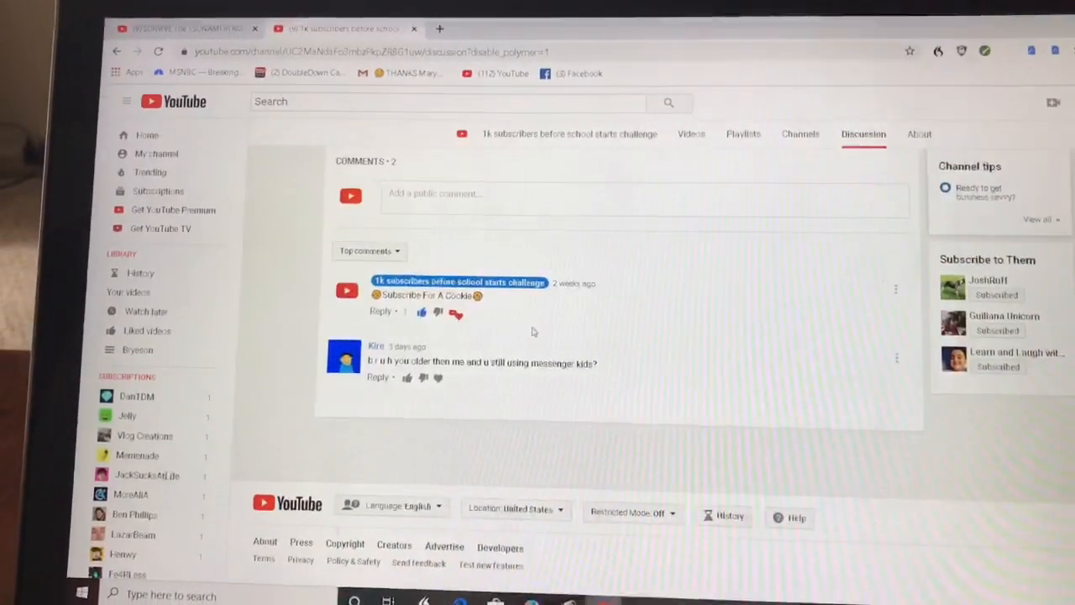
scroll(up, 3)
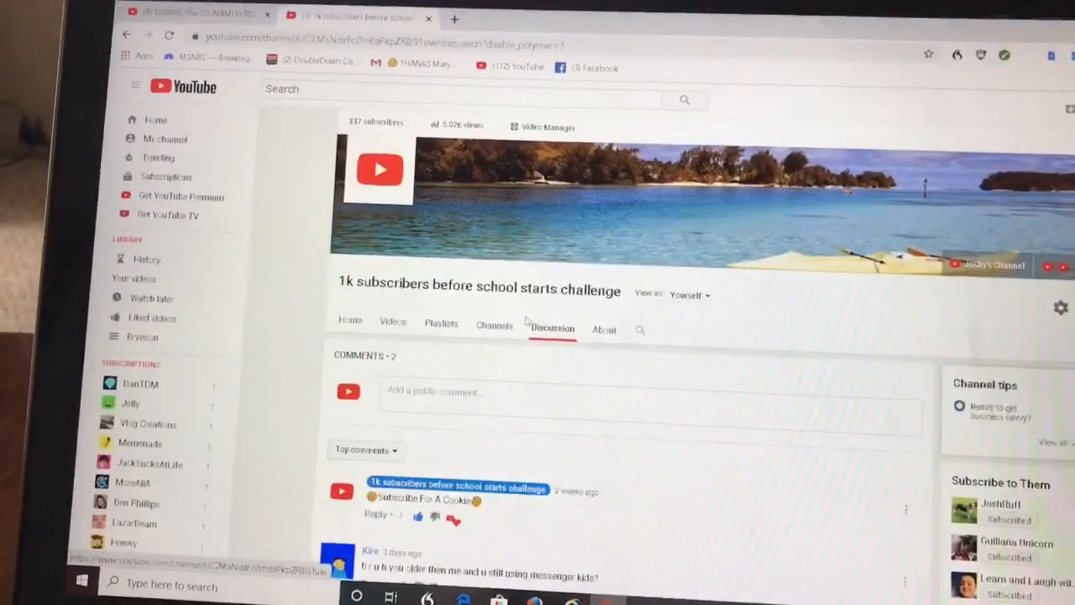